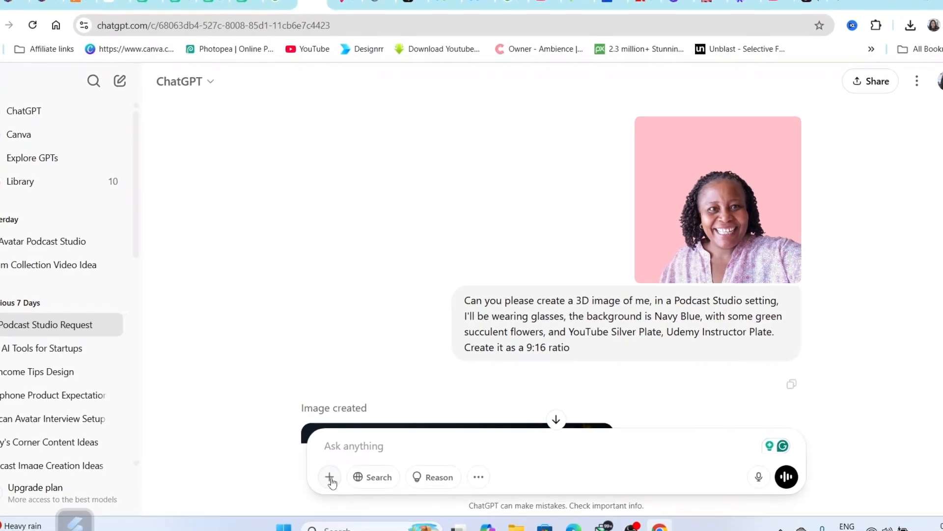
Step: Attach a photo from the computer in ChatGPT and select the whole image prompt to copy it
click(330, 477)
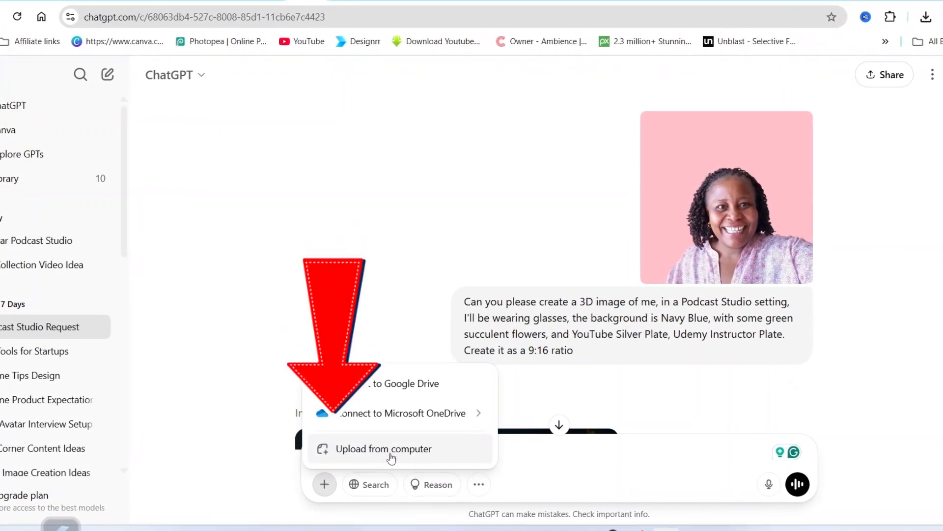
click(385, 448)
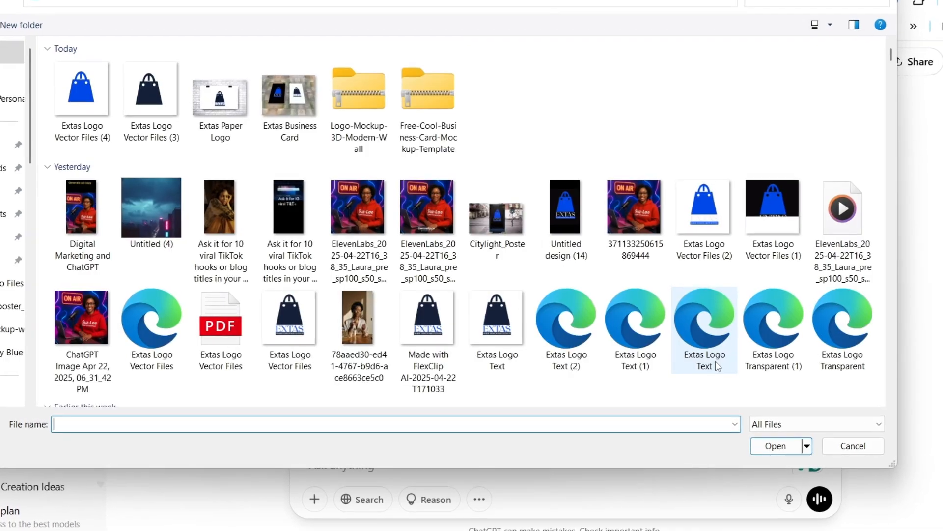
click(852, 447)
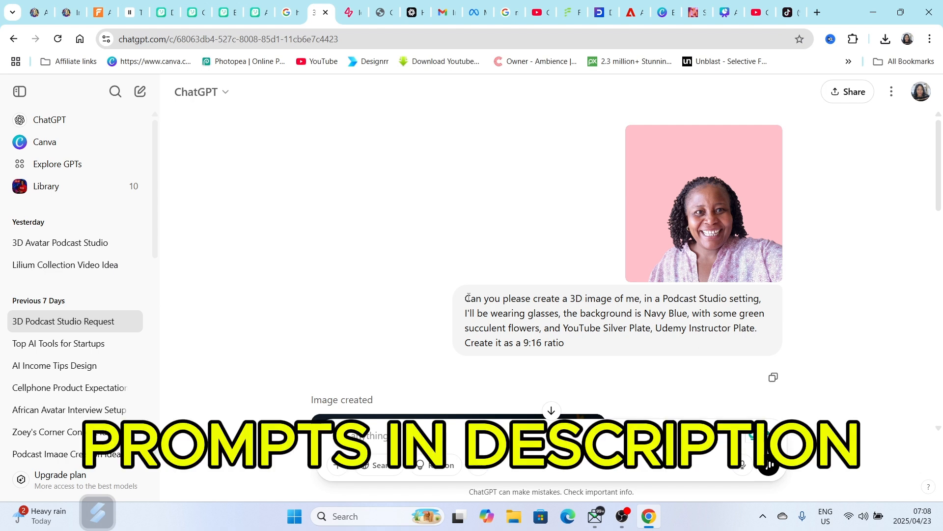
drag(465, 298, 563, 342)
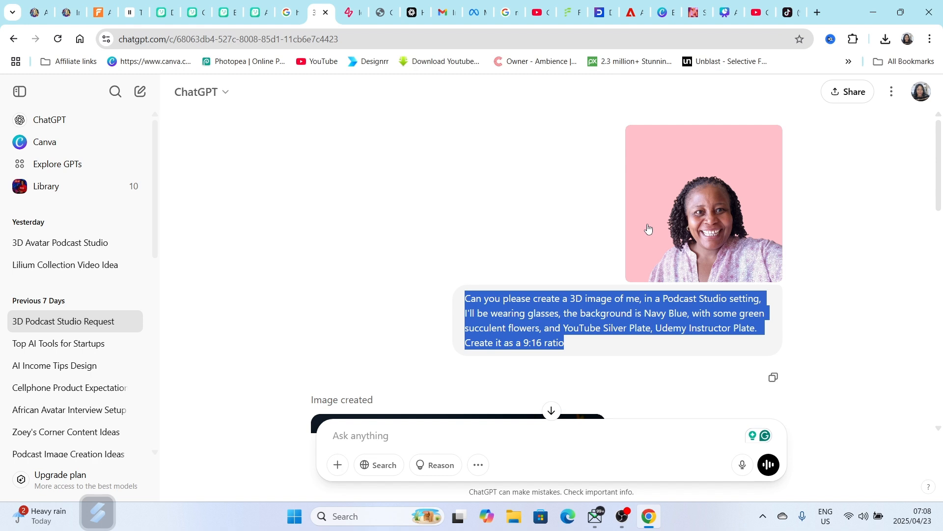
Step: Download the generated cartoon podcast-studio portrait and resend the copied prompt for another one
scroll(down, 3)
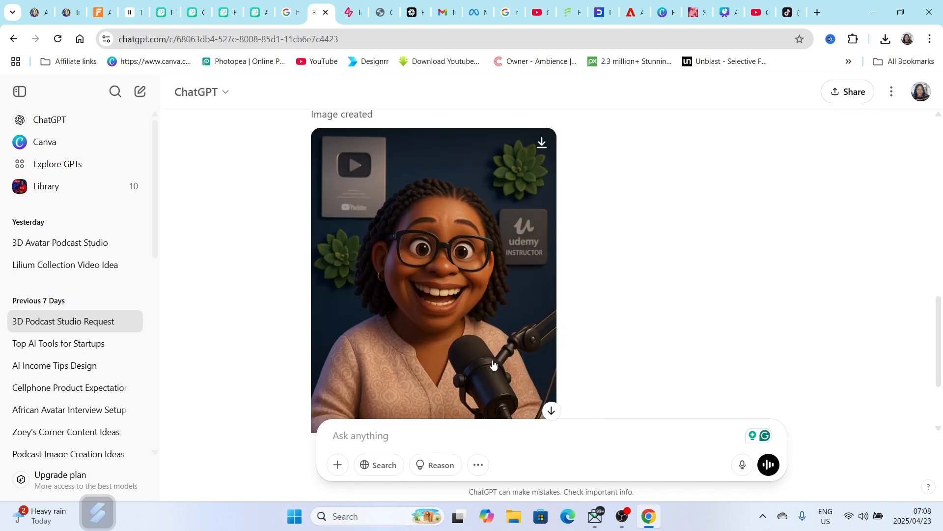
scroll(down, 3)
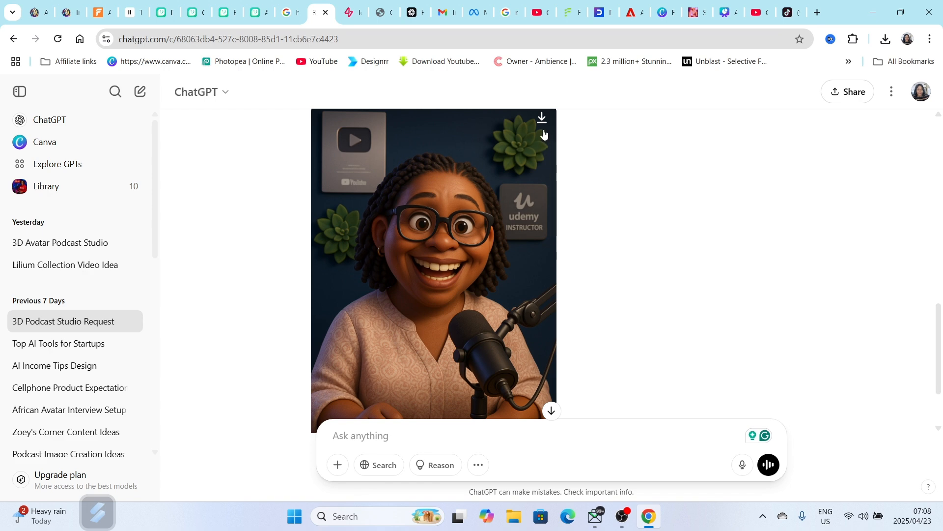
mouse_move(540, 117)
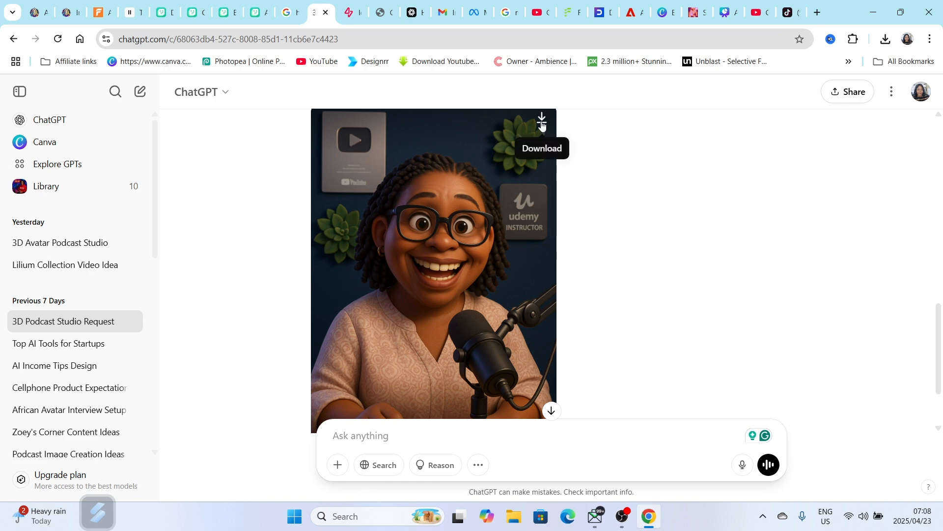
click(540, 117)
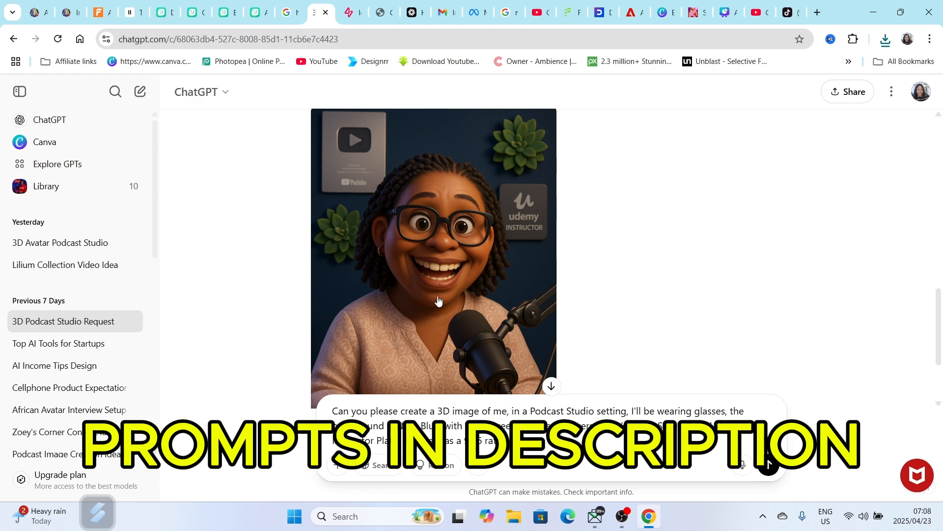
scroll(down, 3)
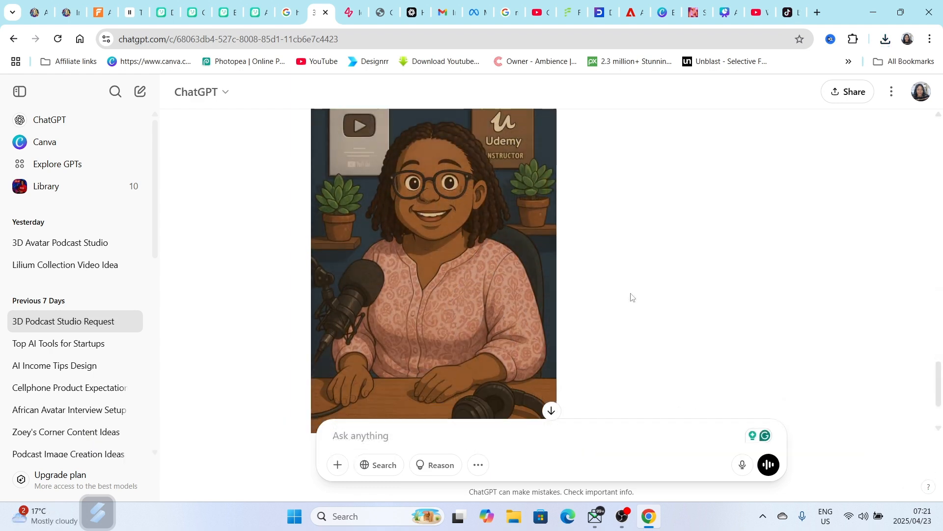
click(540, 124)
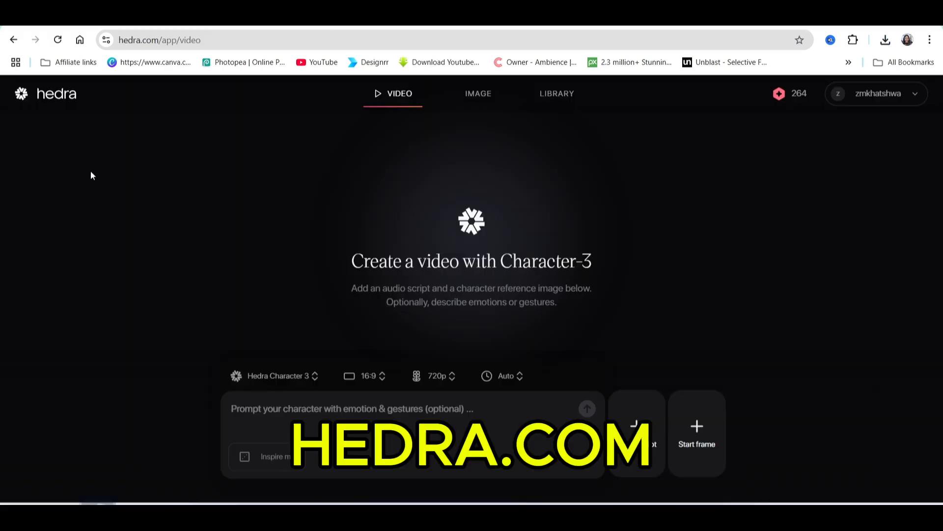
mouse_move(66, 94)
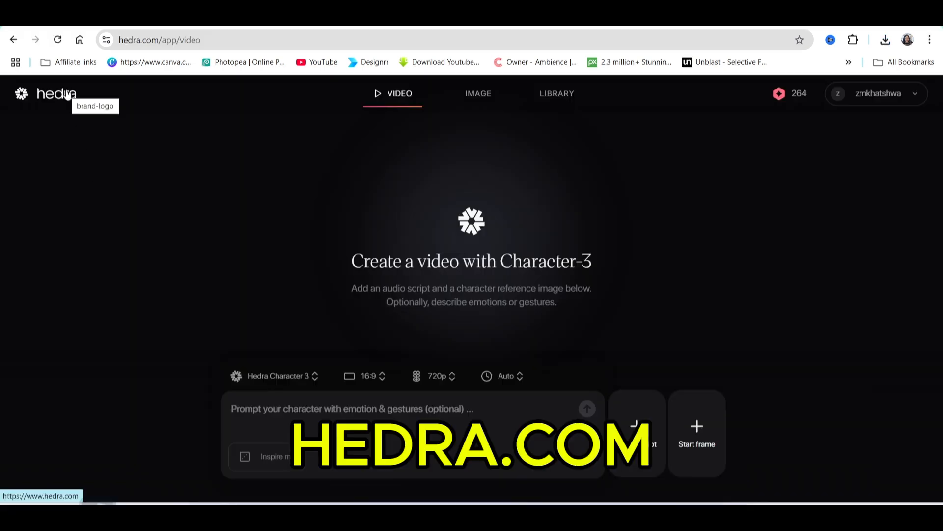
mouse_move(604, 363)
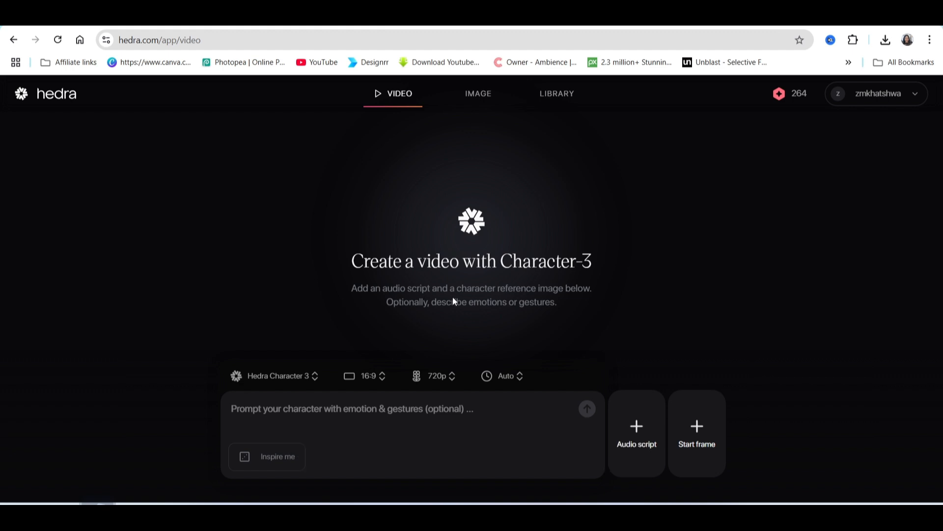
mouse_move(514, 299)
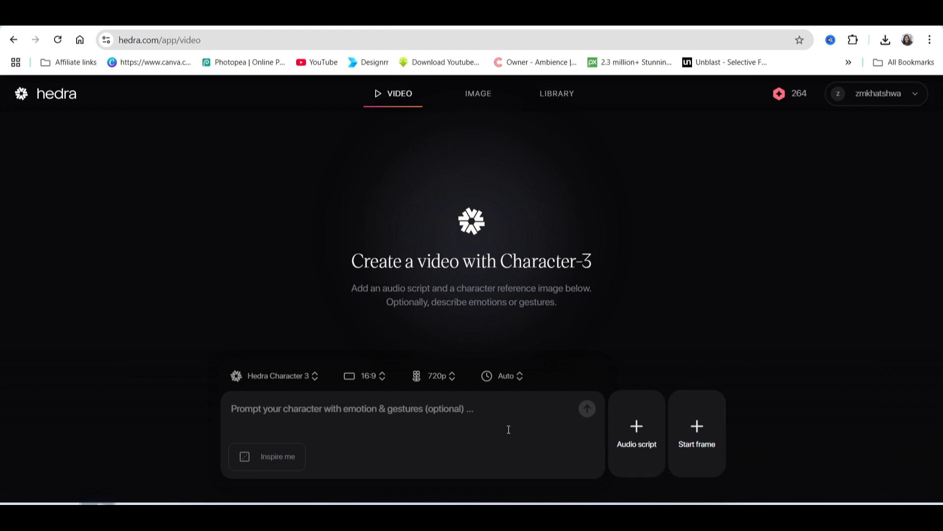
mouse_move(491, 406)
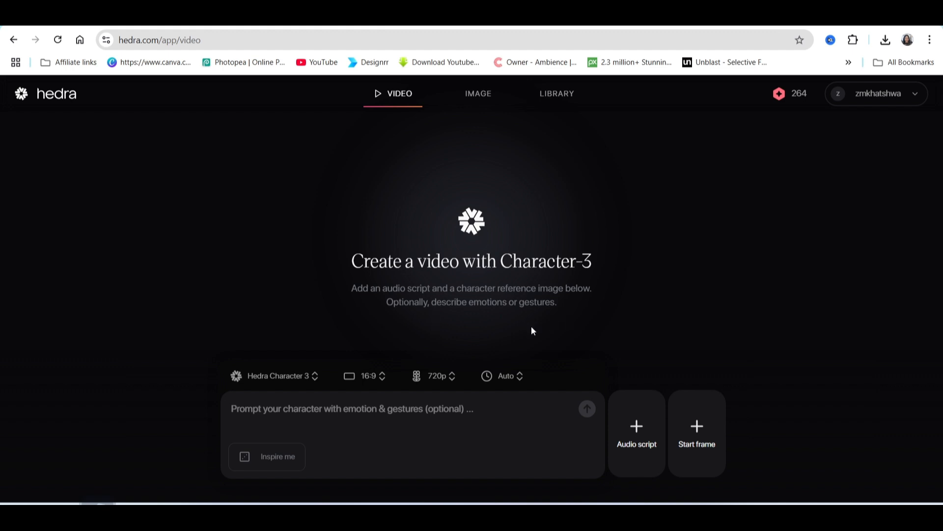
Step: Record a roughly 20-second microphone clip and add it to the video as its audio
click(636, 433)
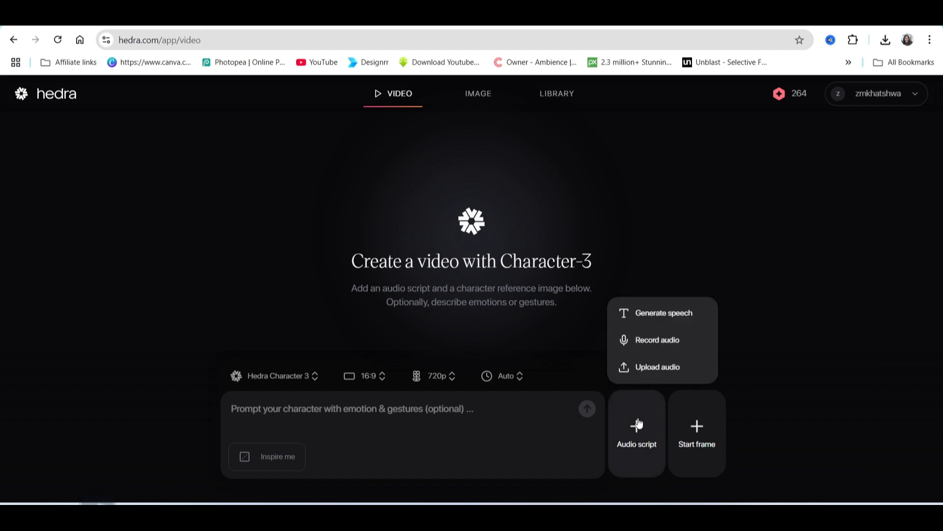
click(656, 339)
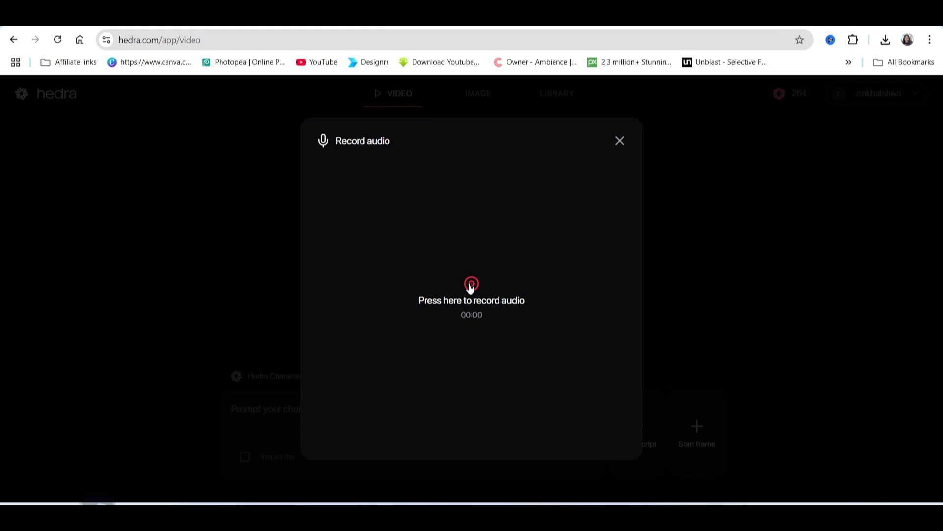
click(471, 283)
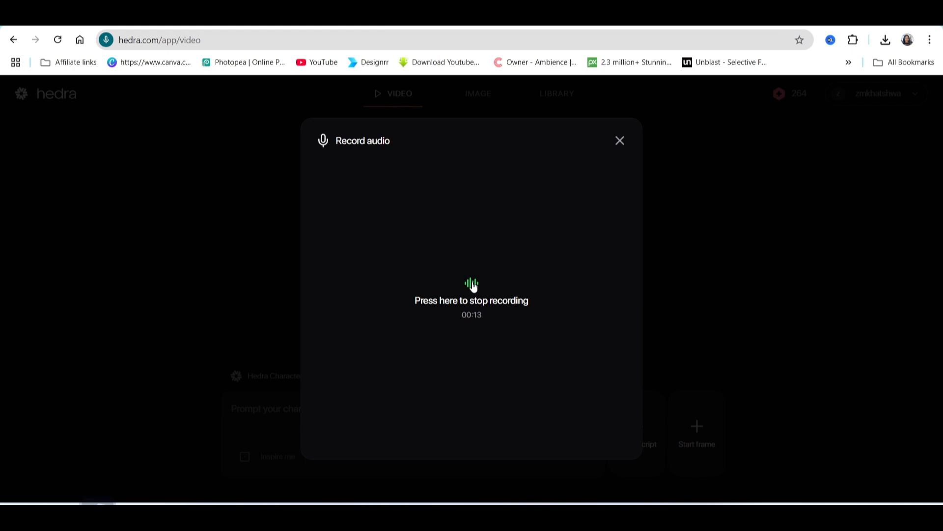
click(472, 295)
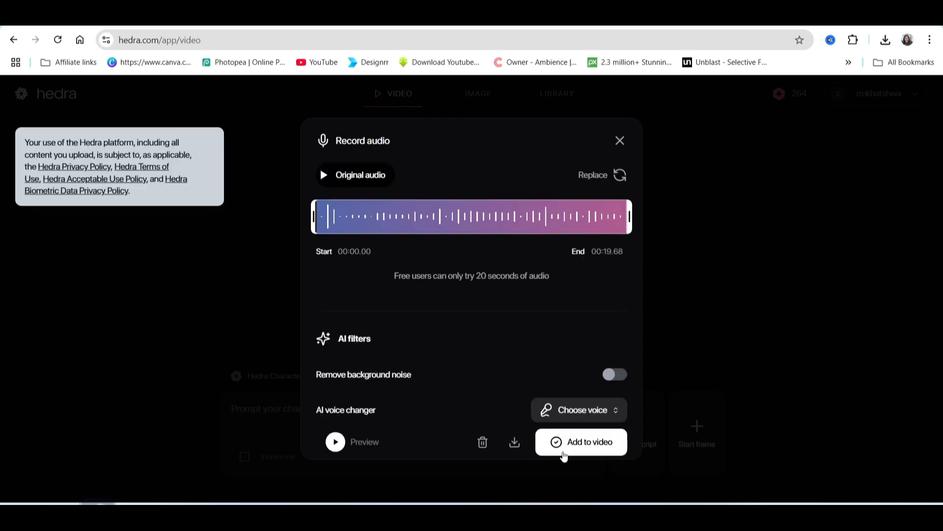
click(581, 441)
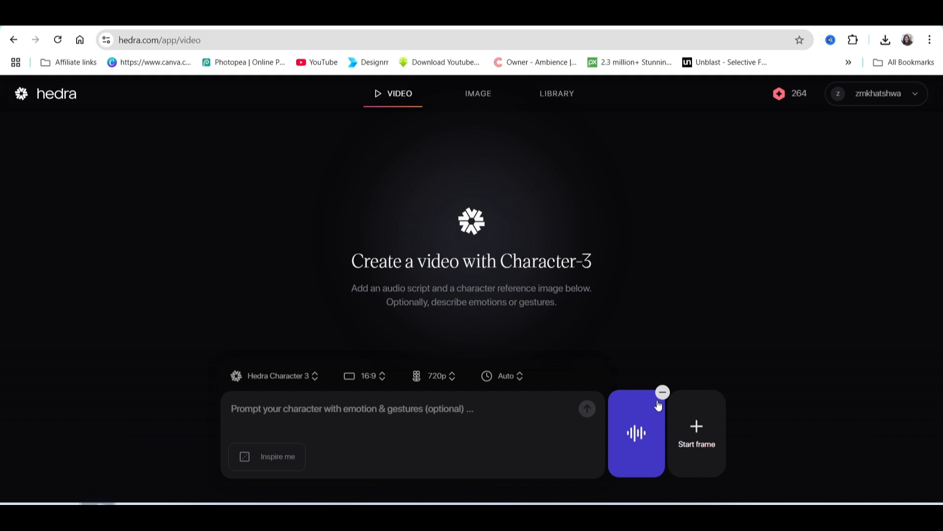
mouse_move(652, 434)
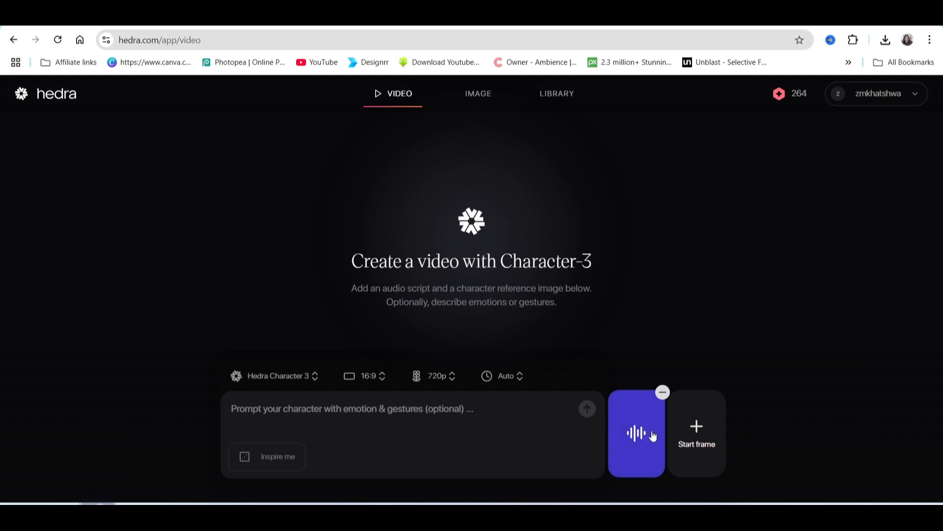
Step: Upload the downloaded cartoon portrait from the computer as the video's start frame
click(695, 434)
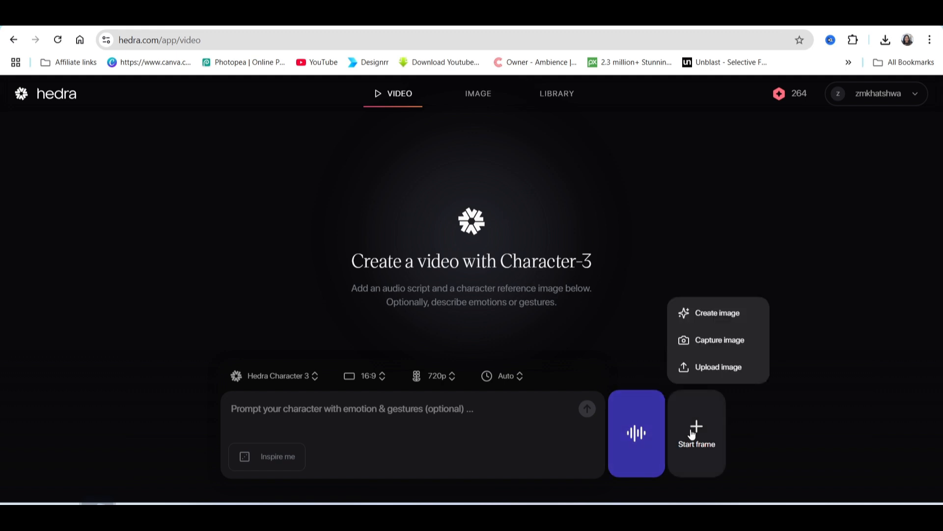
mouse_move(717, 340)
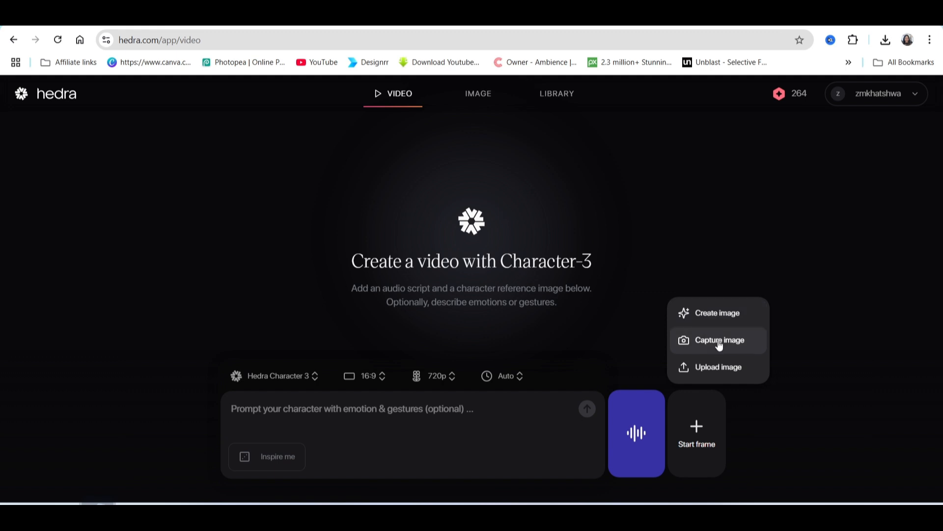
click(718, 340)
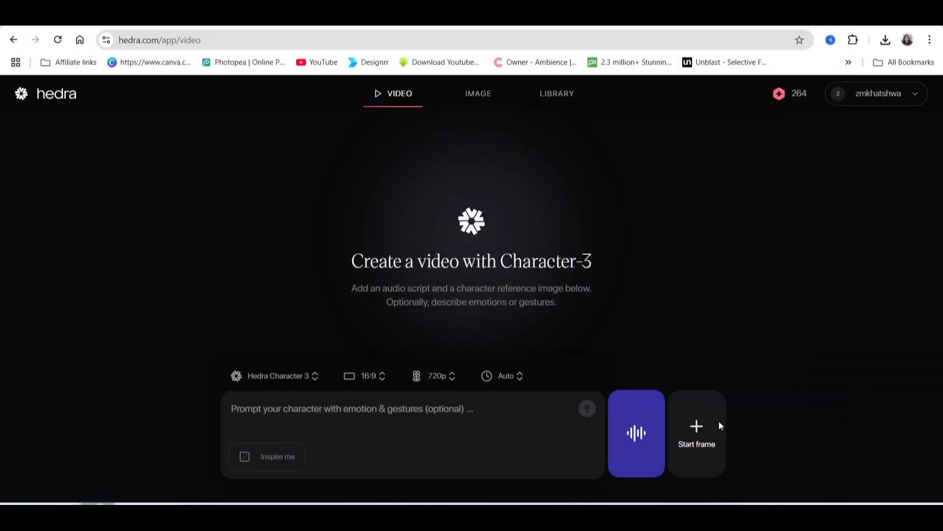
click(696, 433)
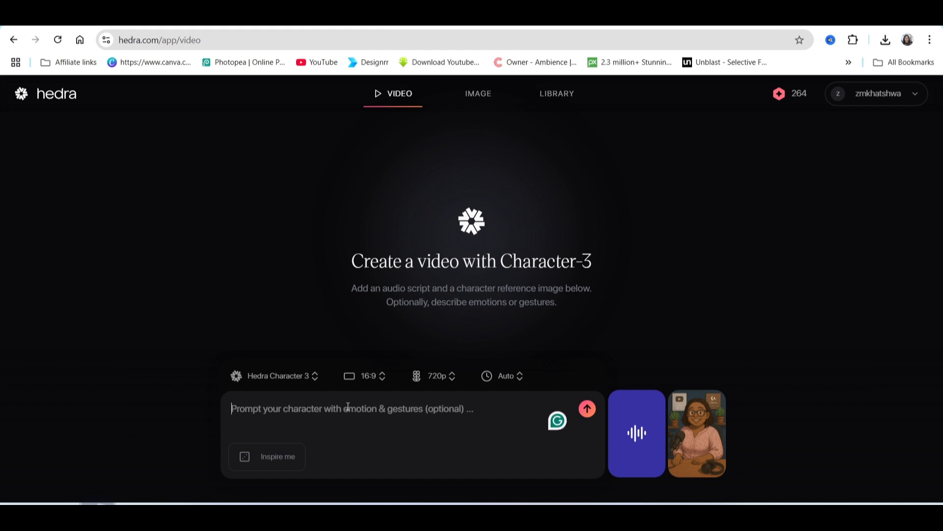
Step: Write the prompt 'The avatar is talking to her audience naturally, hand gestures slow and deliberate'
text(Create a video)
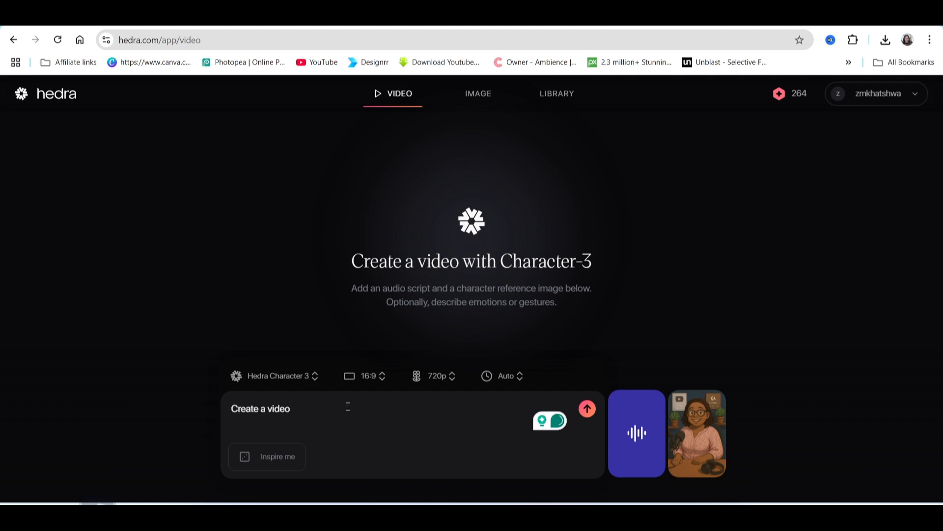
text(The avatar is talking to her audience naturally)
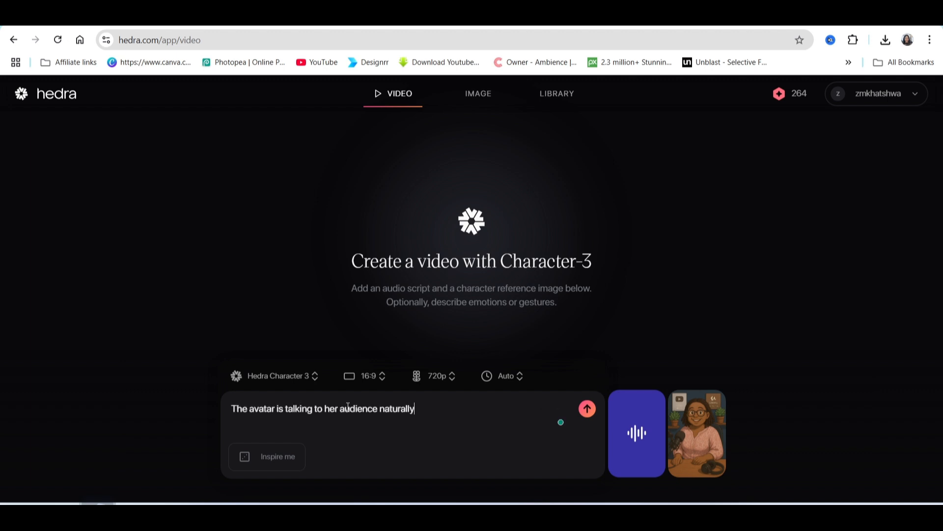
text(, hand gestures slow and deliberate)
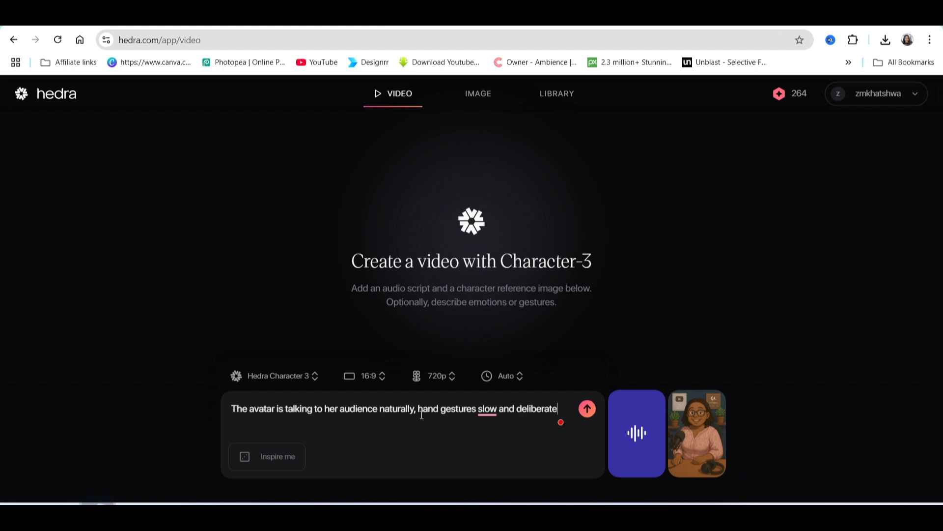
mouse_move(365, 400)
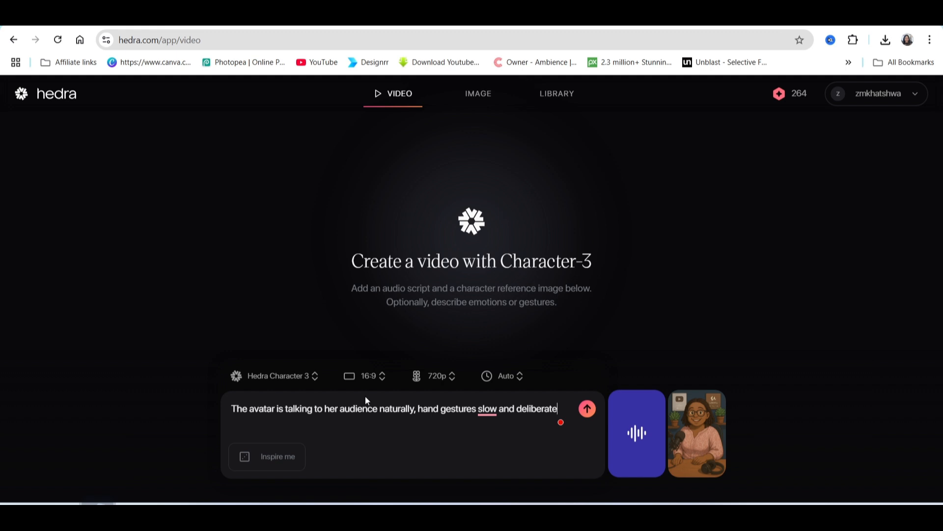
Step: Switch the video aspect ratio from 16:9 to vertical 9:16, keeping 720p resolution
click(364, 375)
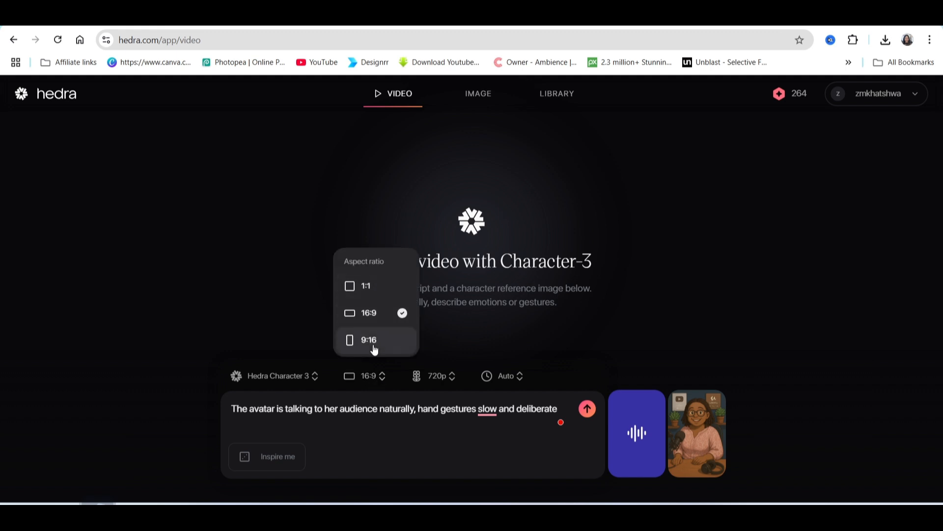
mouse_move(382, 344)
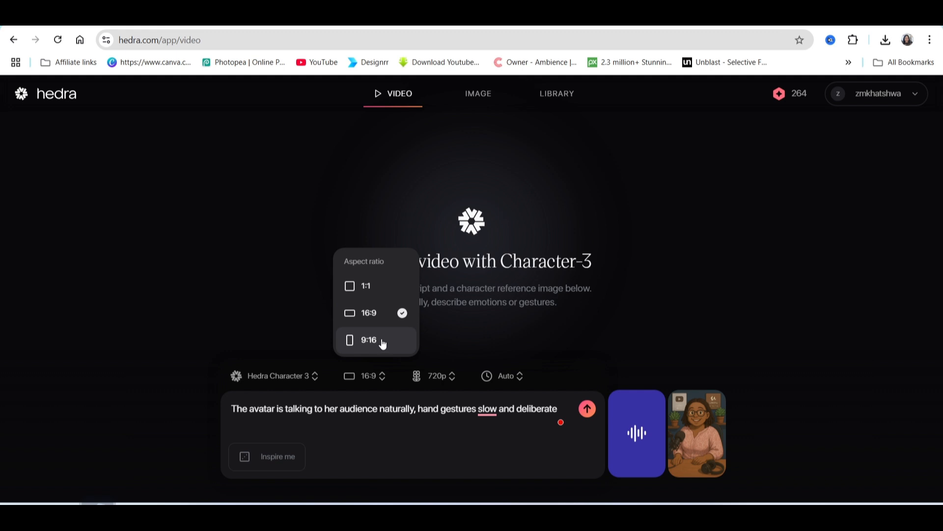
click(367, 339)
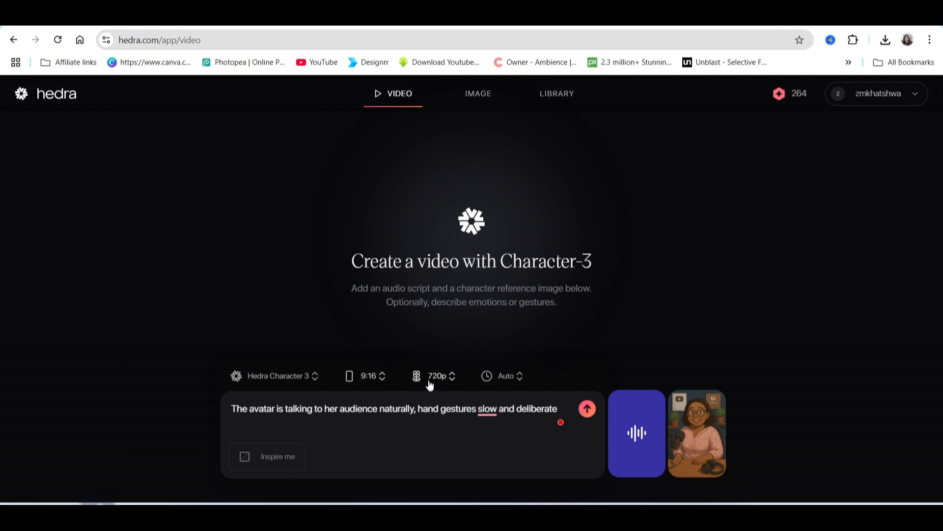
click(439, 376)
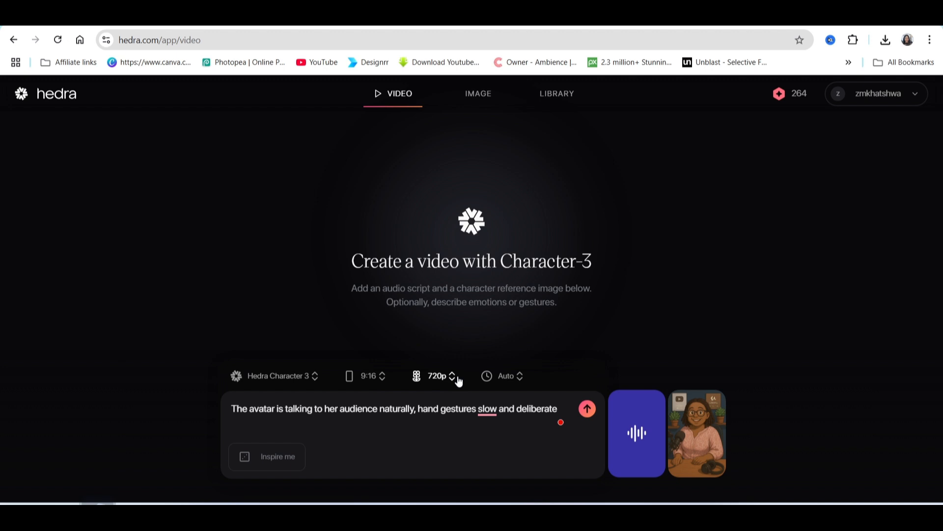
mouse_move(589, 425)
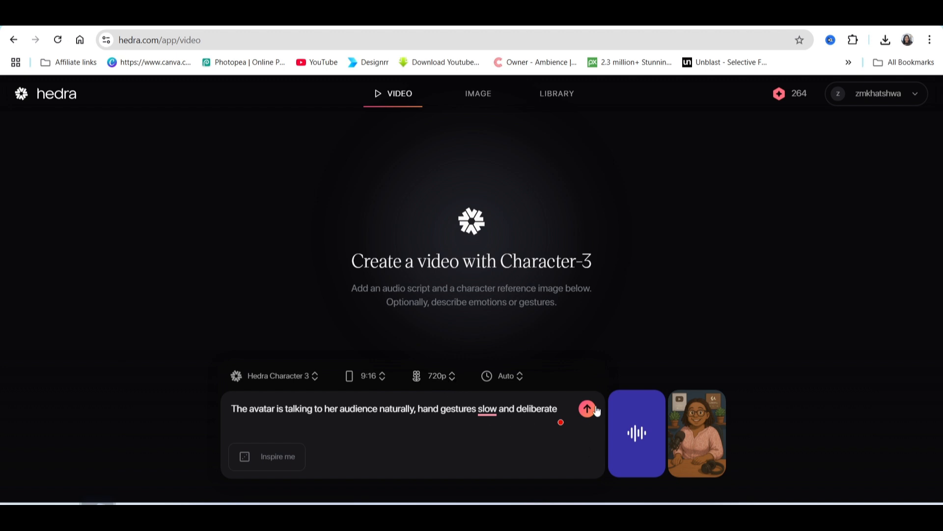
mouse_move(586, 409)
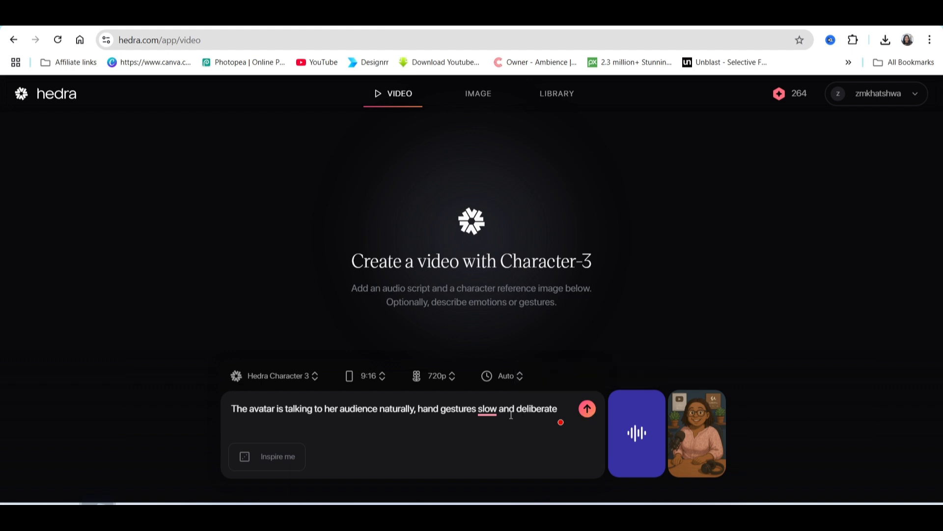
Step: Reword the prompt to 'hand gestures are slow and deliberate', generate the video and accept the free queue
text(are)
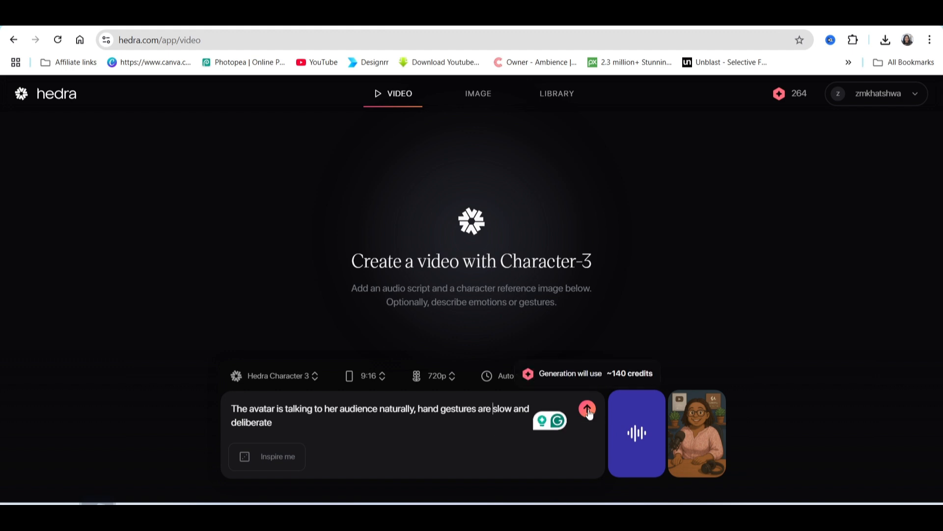
click(587, 409)
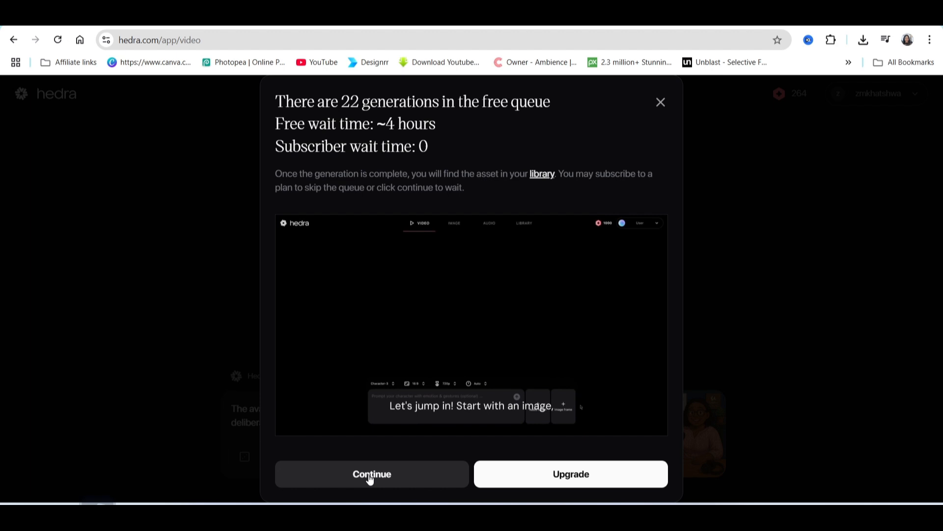
click(371, 473)
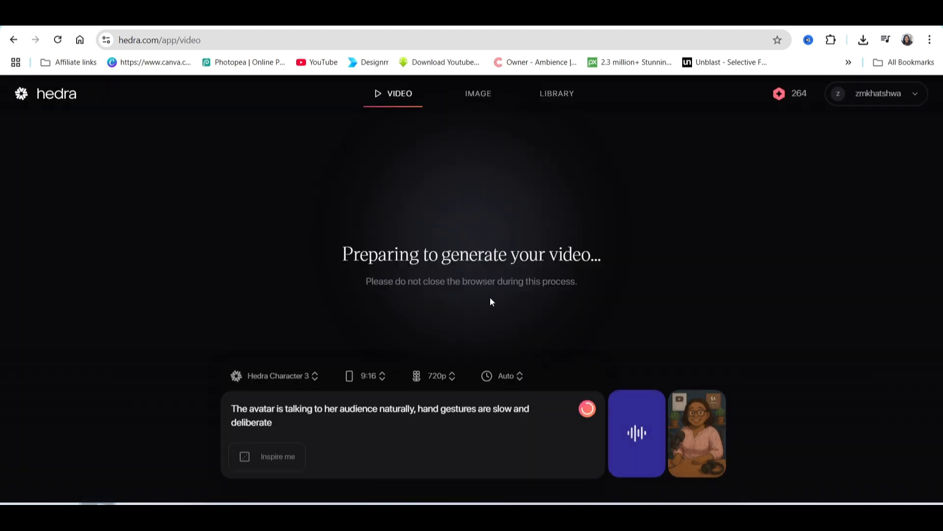
mouse_move(597, 283)
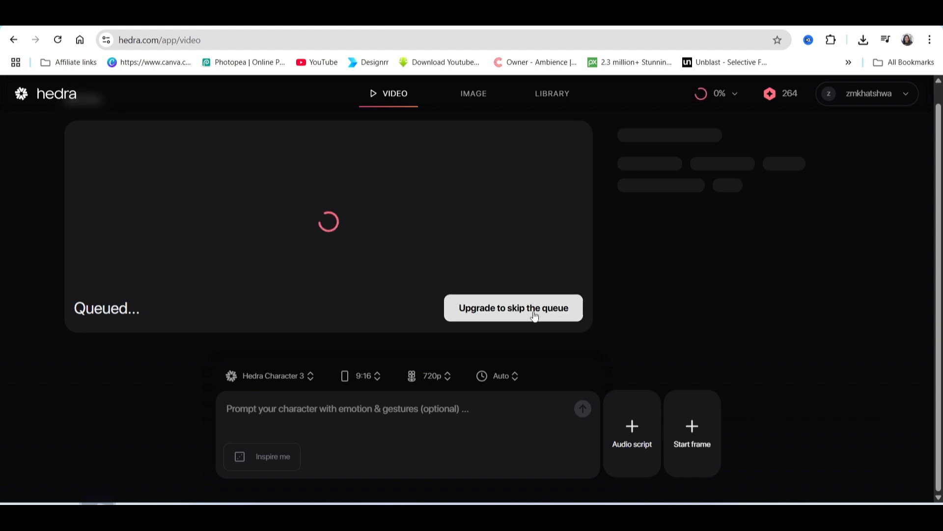
mouse_move(696, 82)
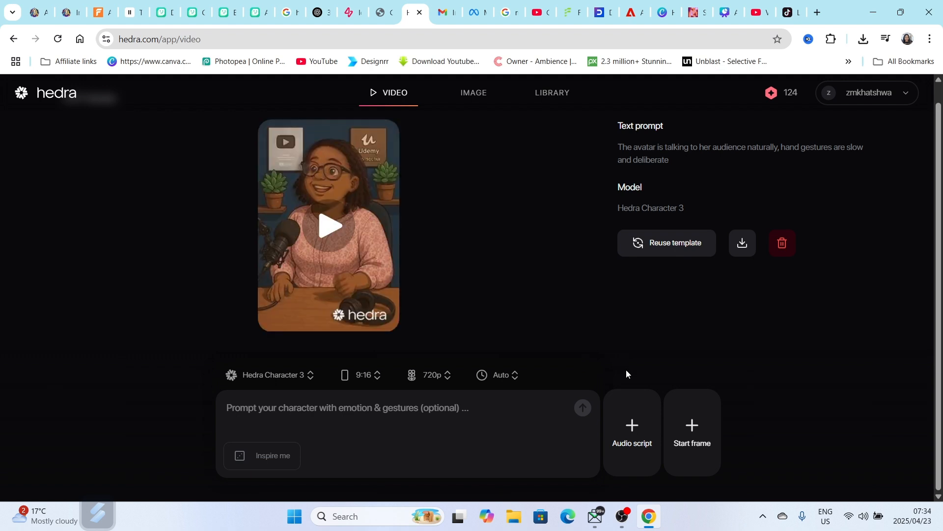
mouse_move(468, 225)
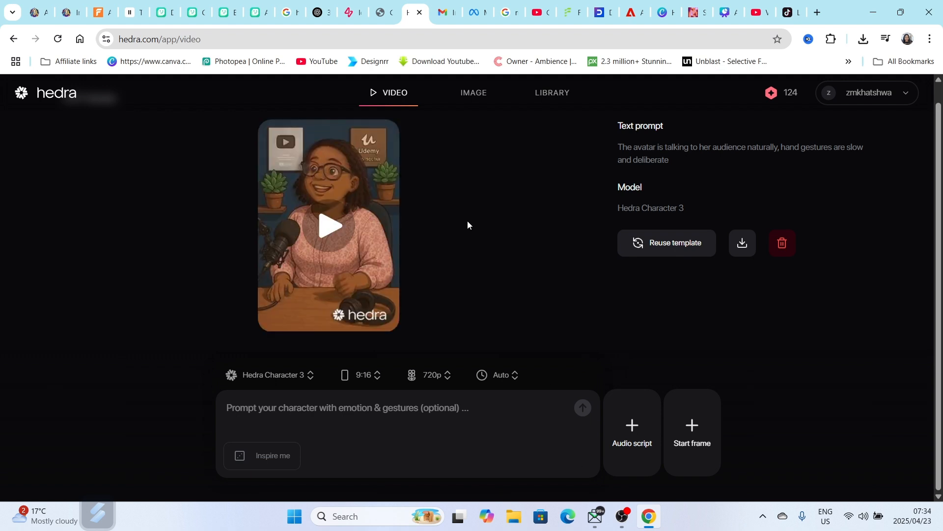
Step: Play the finished 19-second talking-avatar video to preview it
click(329, 226)
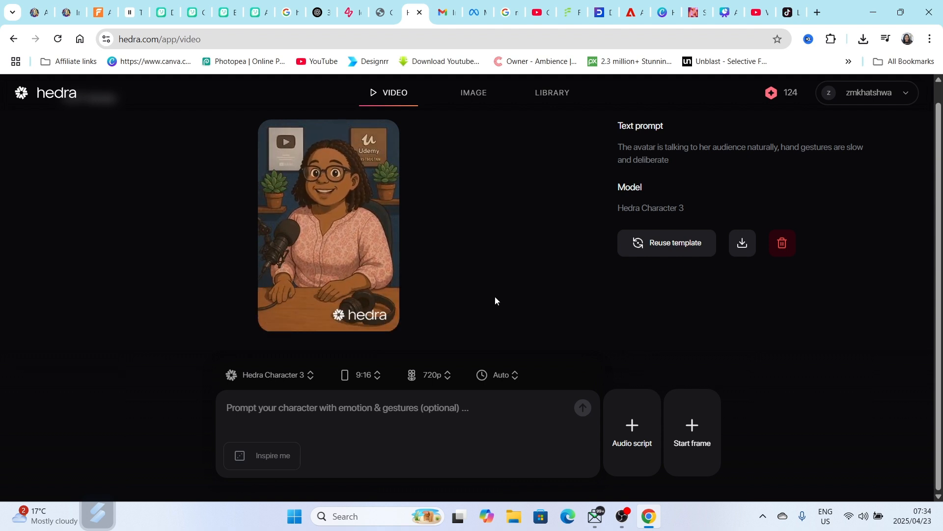
click(328, 226)
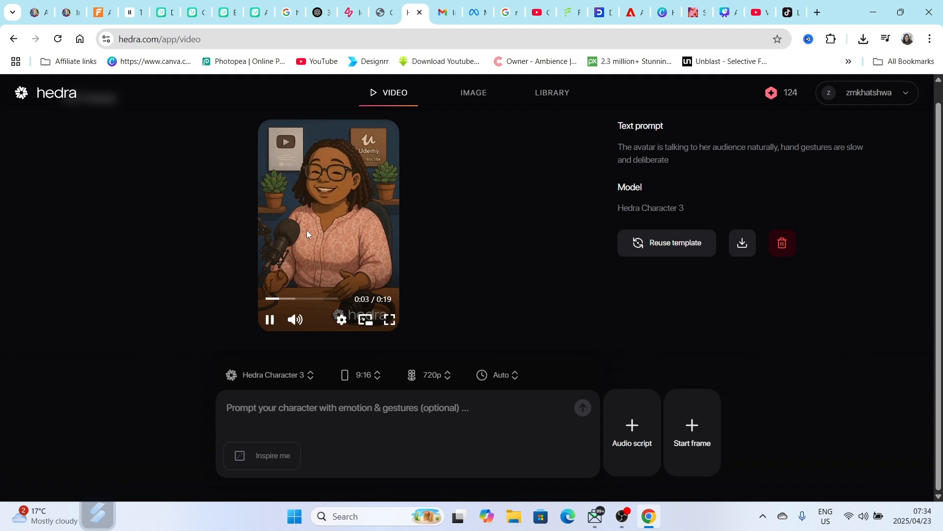